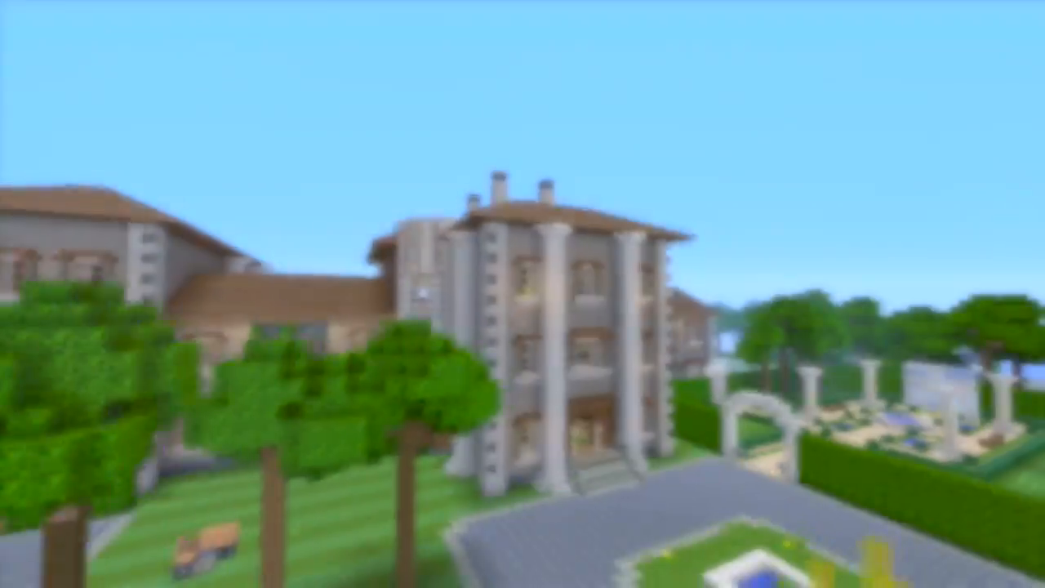
{"action": "mouse_move", "coordinate": [523, 294]}
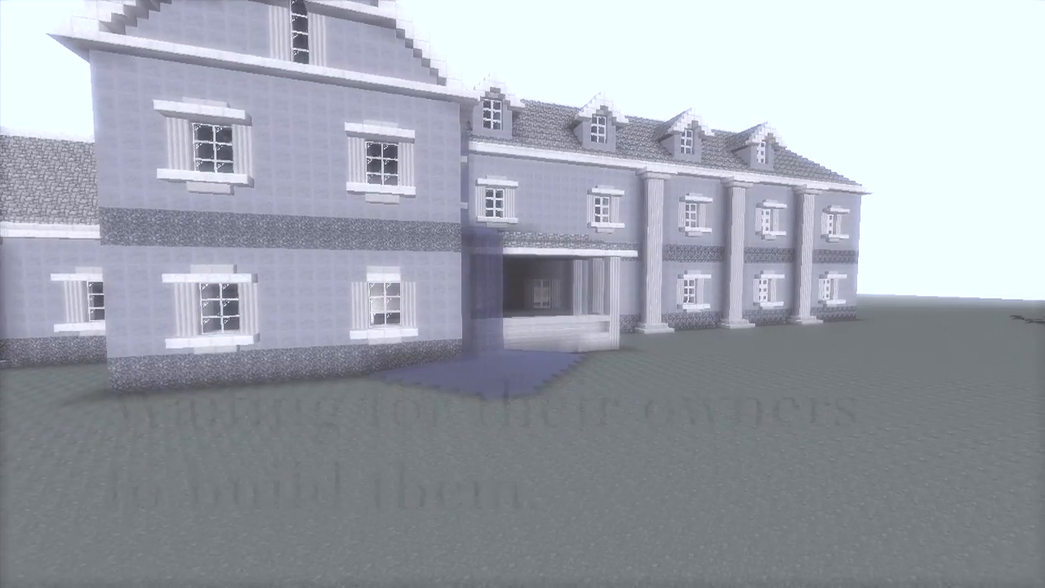
{"action": "mouse_move", "coordinate": [523, 294]}
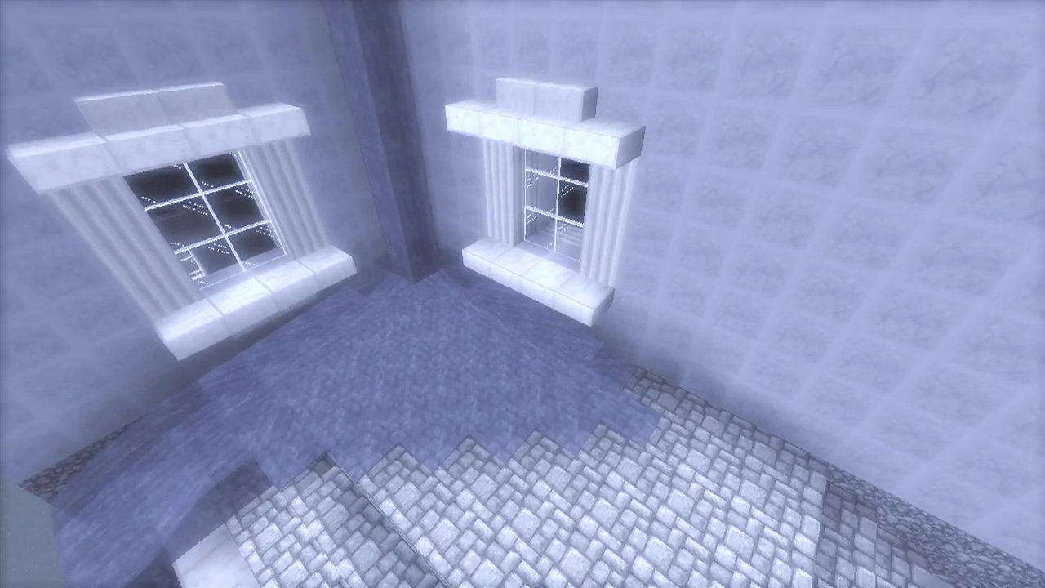
{"action": "mouse_move", "coordinate": [523, 294]}
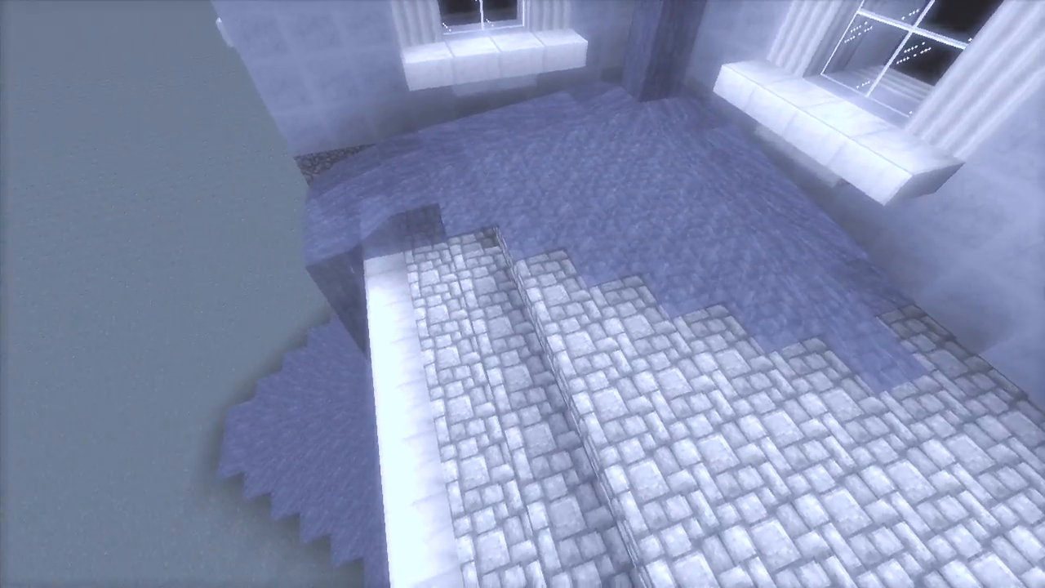
{"action": "mouse_move", "coordinate": [522, 294]}
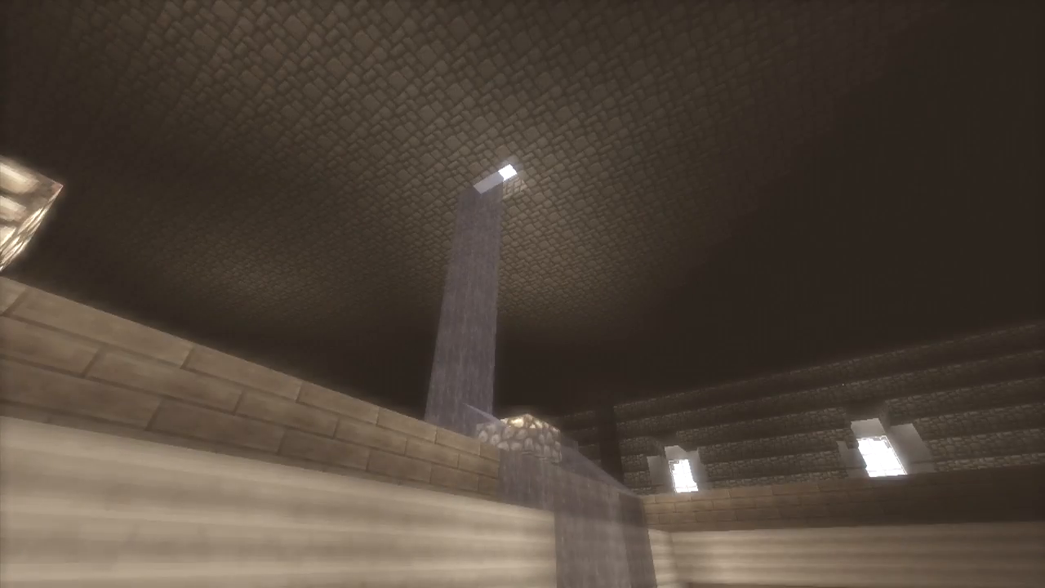
{"action": "mouse_move", "coordinate": [523, 294]}
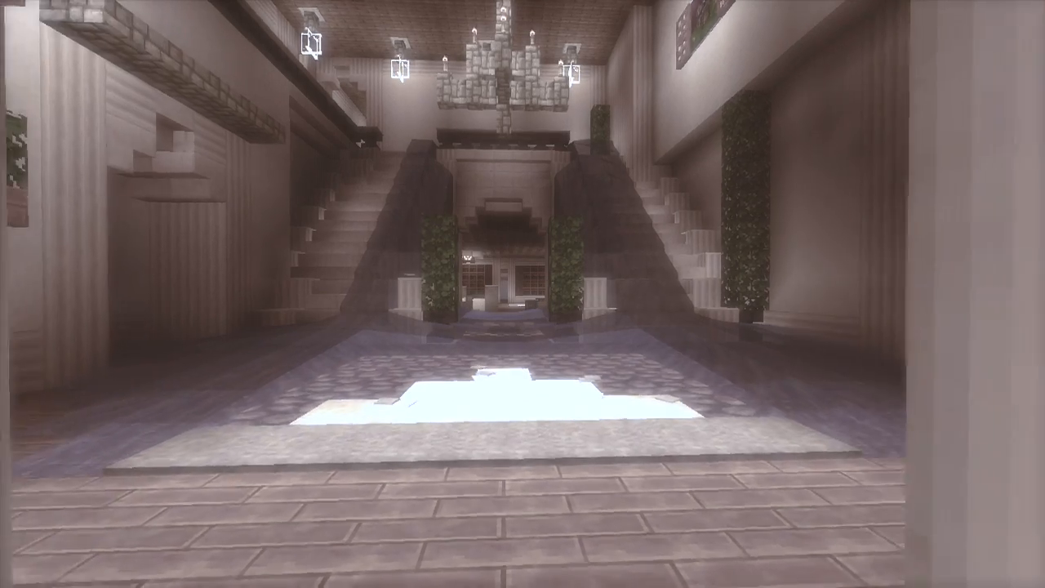
{"action": "mouse_move", "coordinate": [523, 294]}
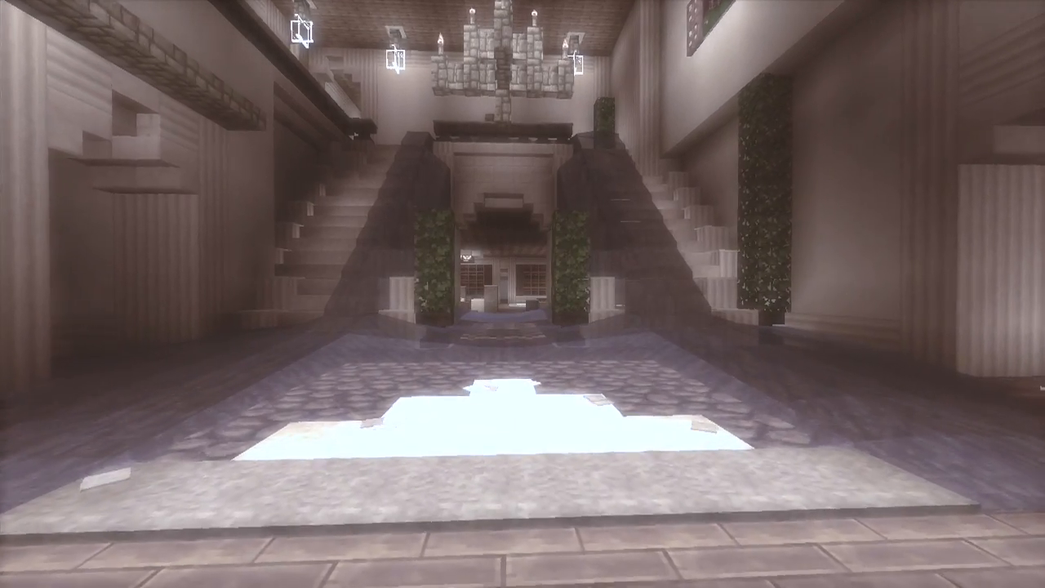